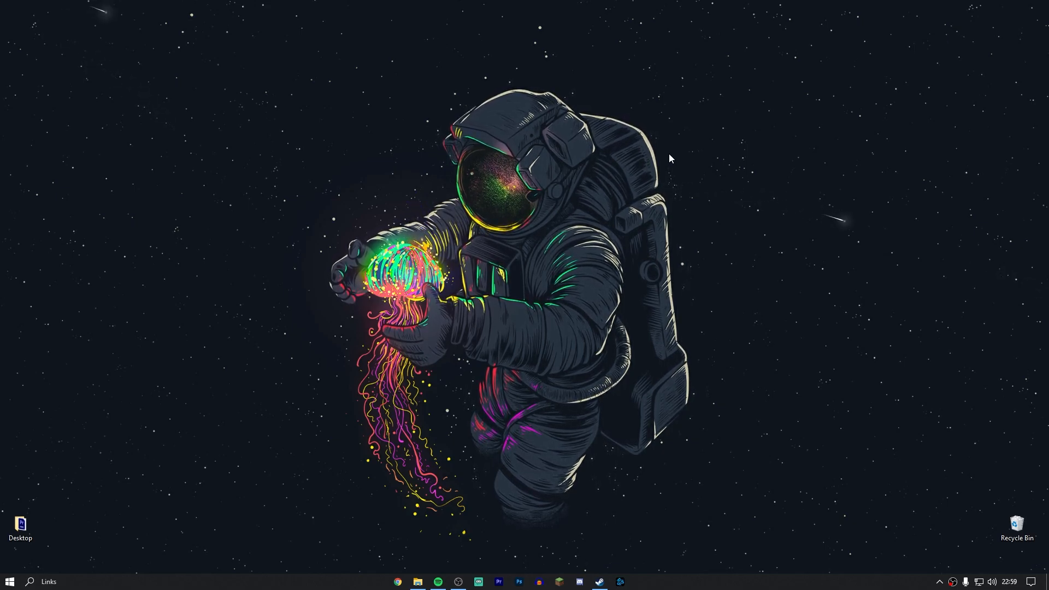
# Launch the Steam client from the taskbar so the store page shows
pyautogui.click(601, 581)
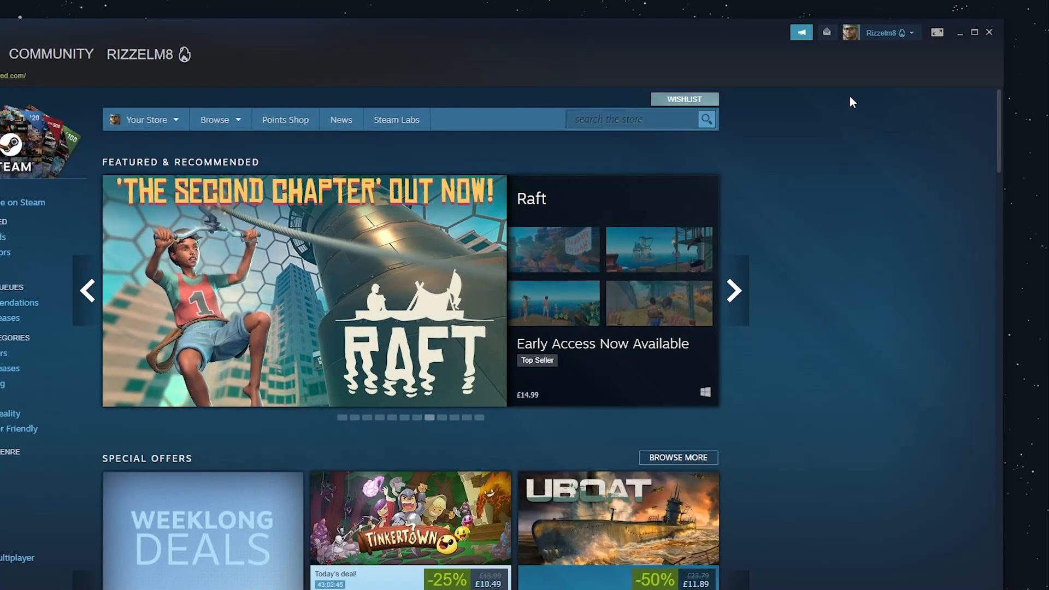
# Go to Account details from the username menu at the top right
pyautogui.click(885, 32)
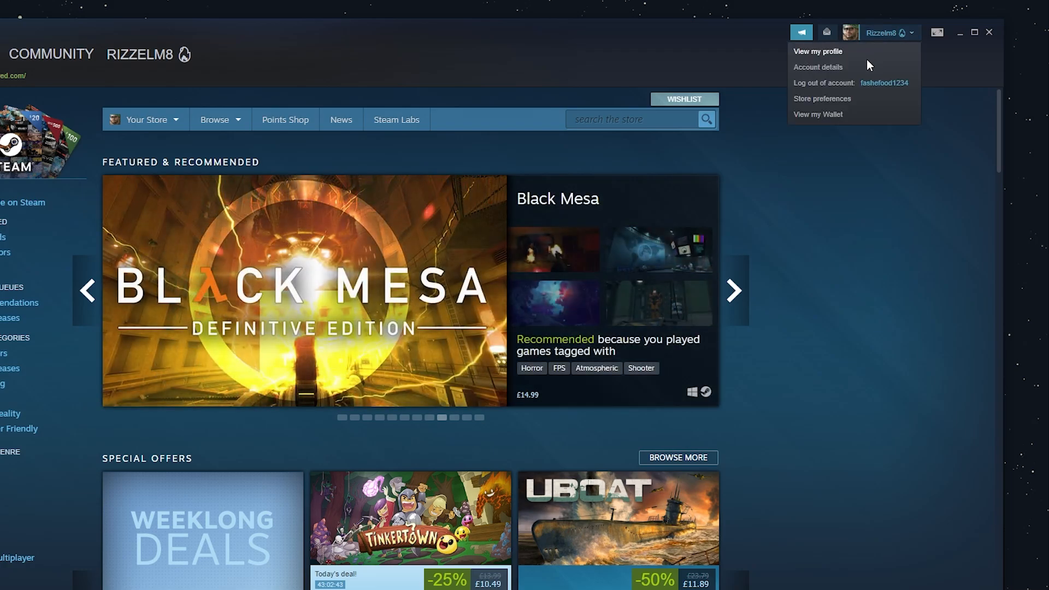
pyautogui.click(817, 66)
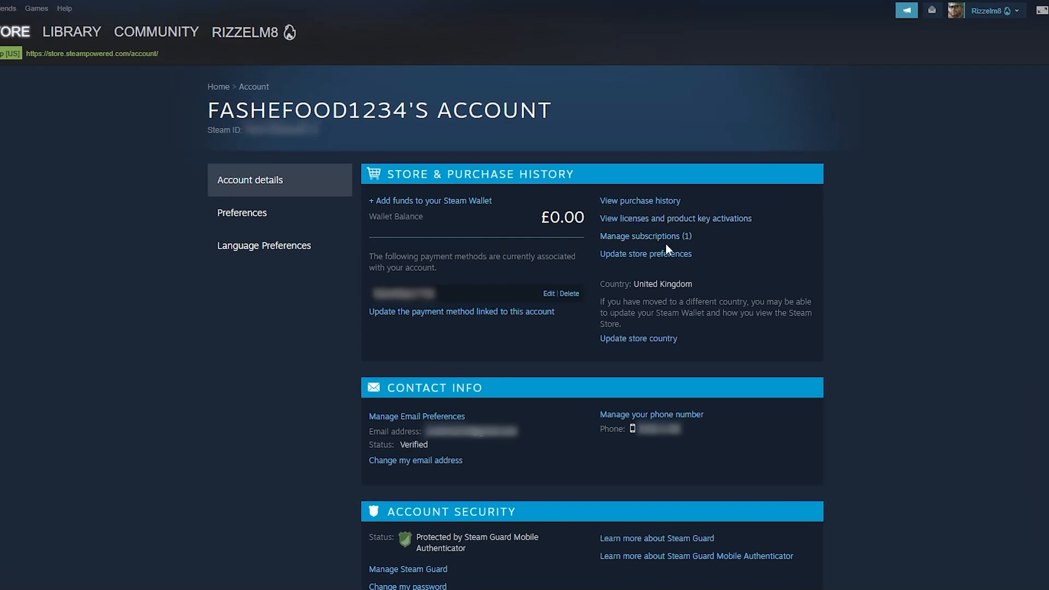
pyautogui.moveTo(623, 240)
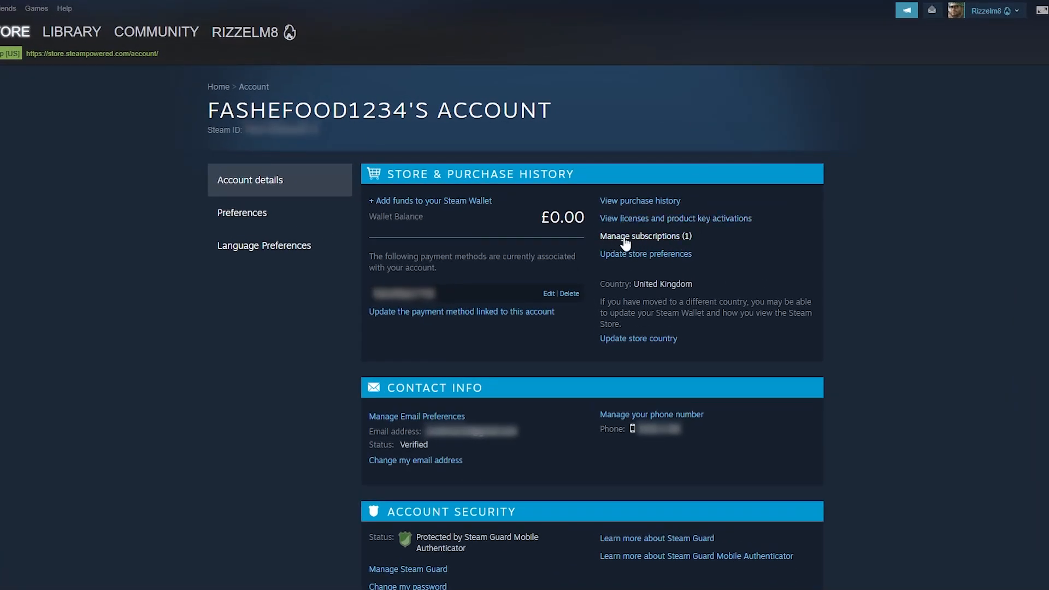
# Open Manage subscriptions showing the EA Play one-month recurring plan
pyautogui.click(643, 236)
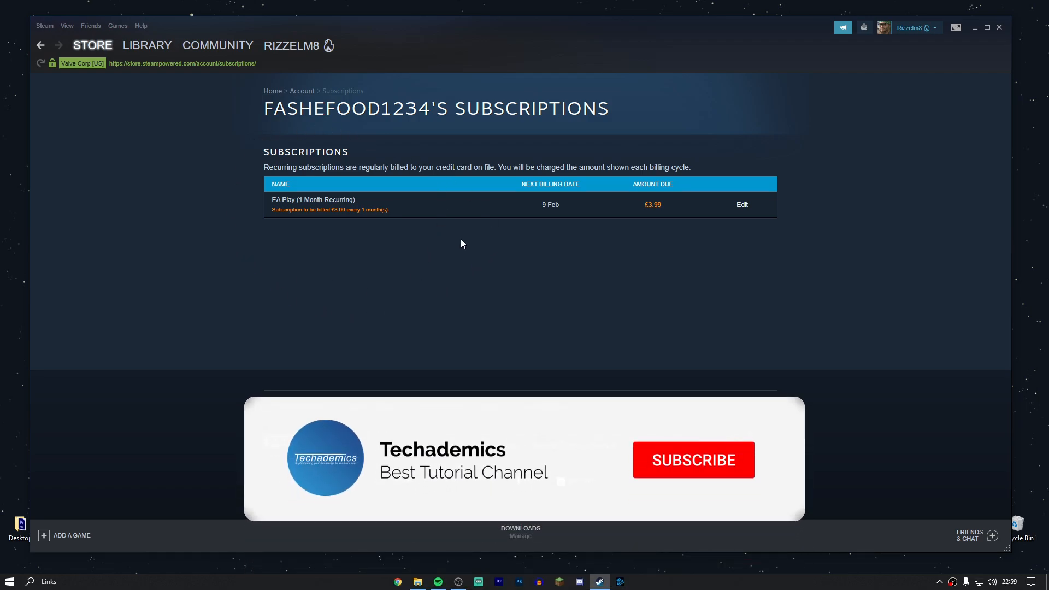
pyautogui.click(693, 460)
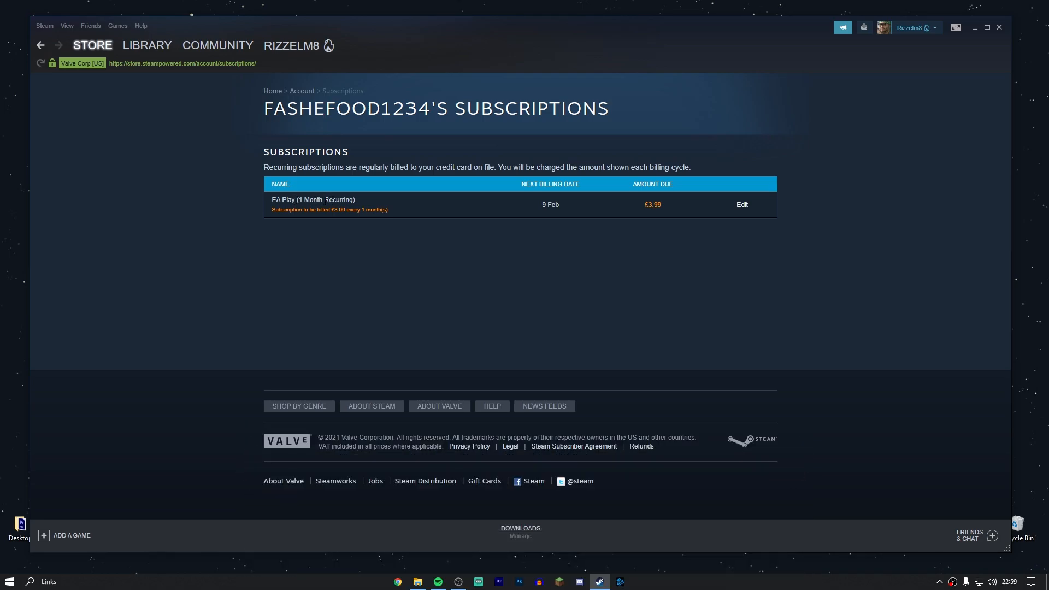
pyautogui.moveTo(401, 205)
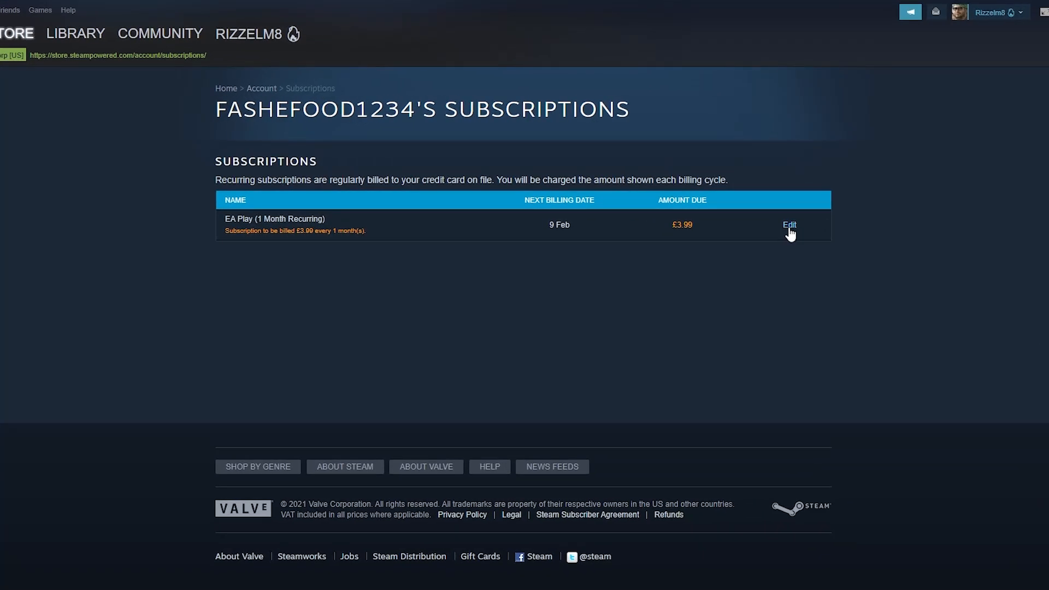
# Edit the EA Play (1 Month Recurring) subscription to see its plan choices
pyautogui.click(790, 225)
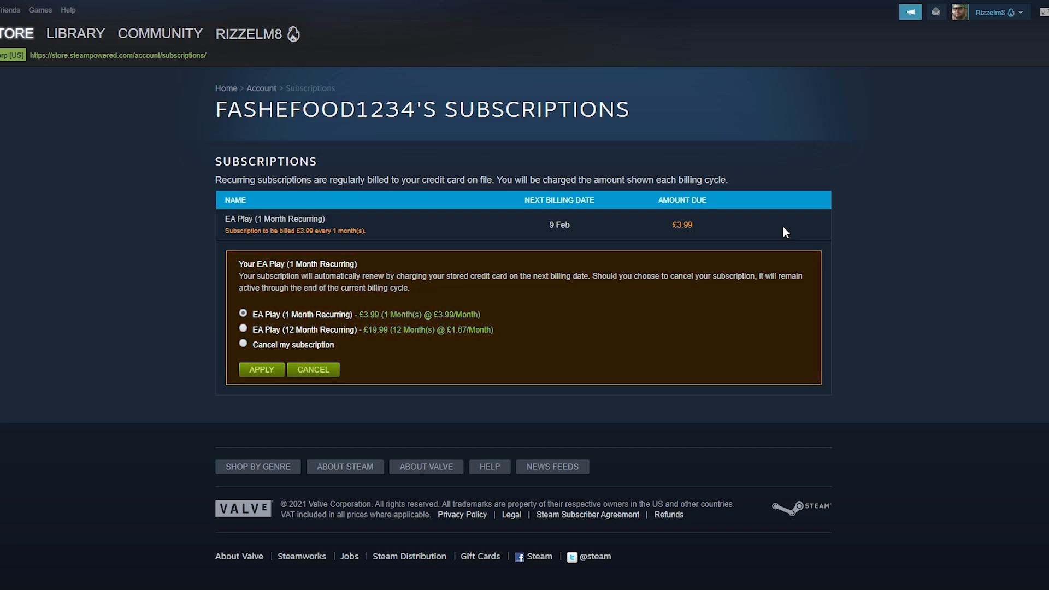
pyautogui.moveTo(506, 311)
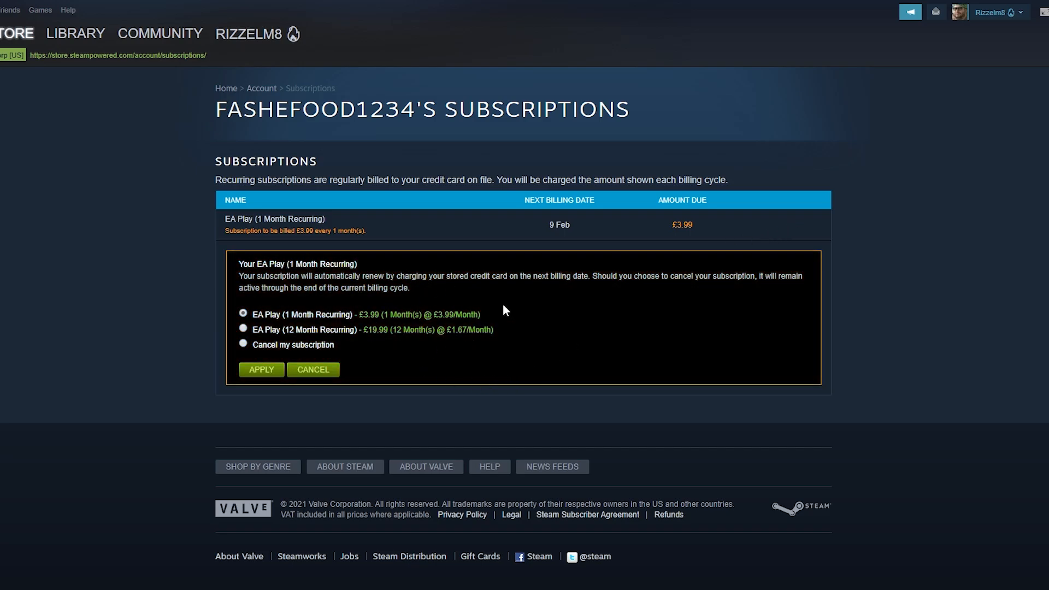
pyautogui.moveTo(288, 318)
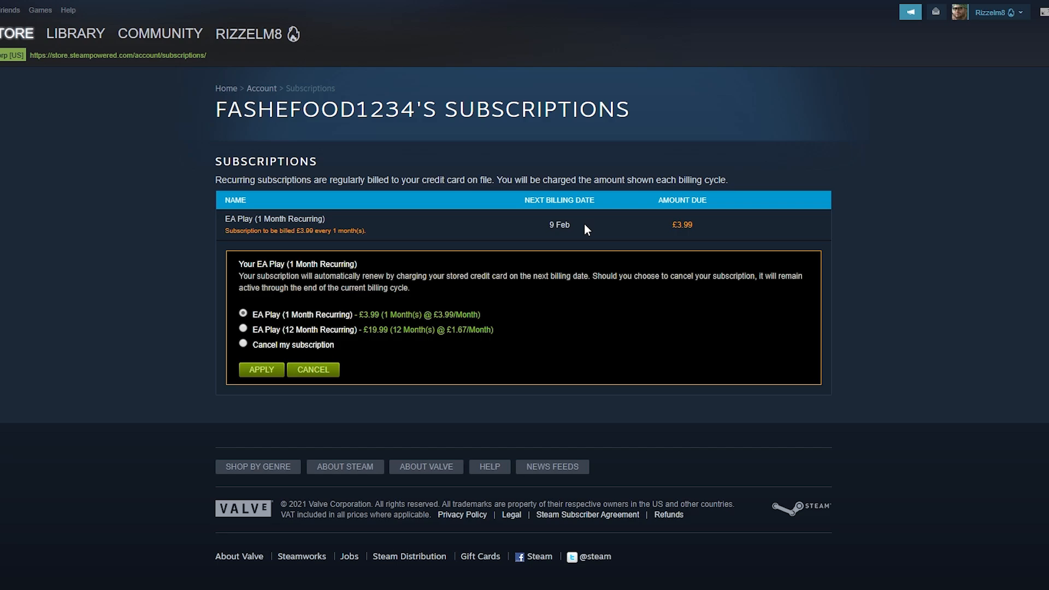
# Choose 'Cancel my subscription' and apply it, leaving EA Play expiring on 9 Feb
pyautogui.click(243, 344)
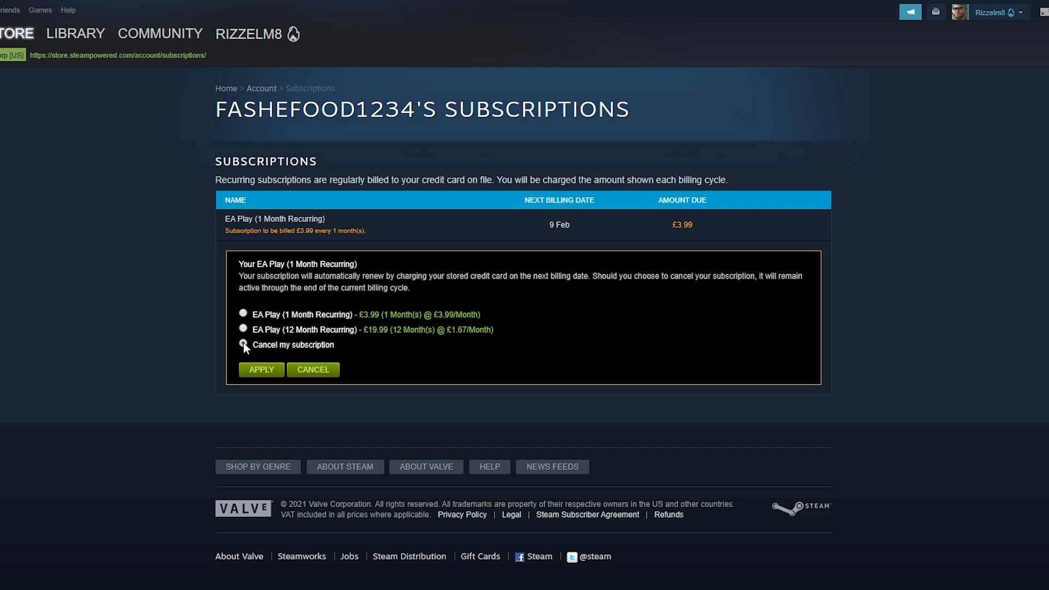
pyautogui.click(243, 344)
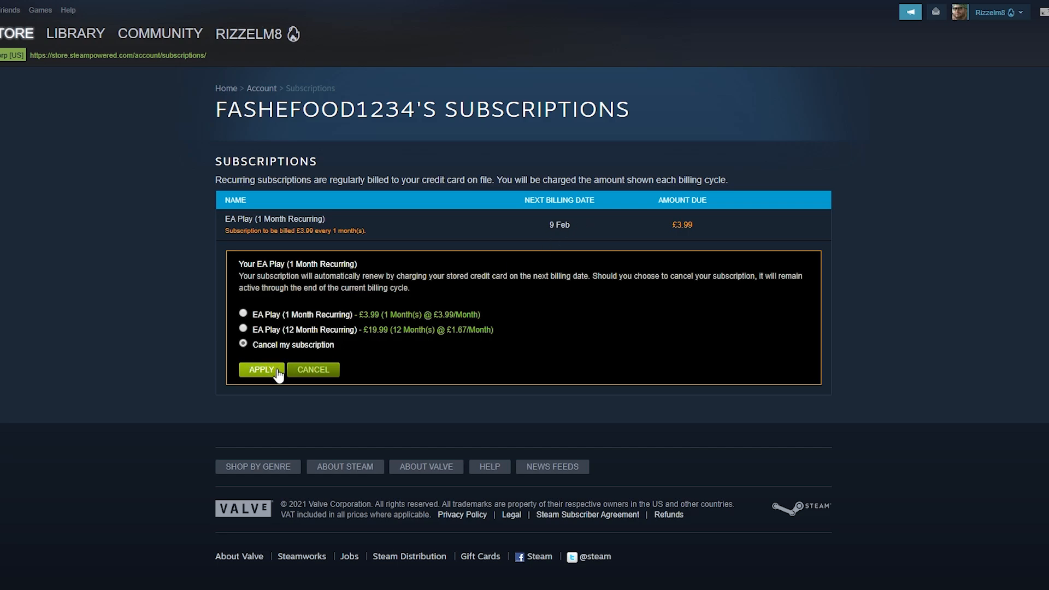
pyautogui.click(261, 370)
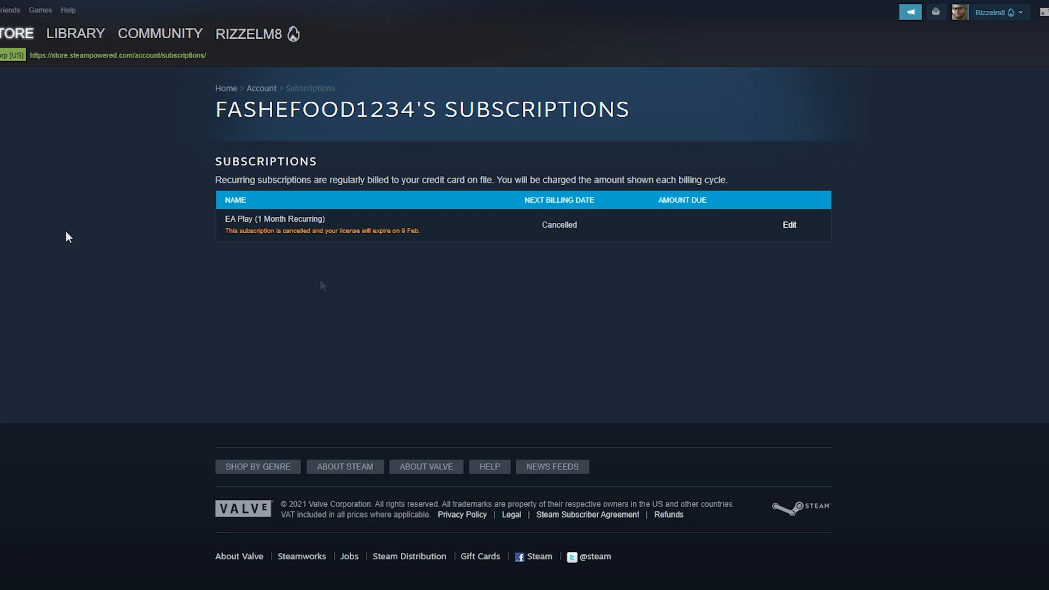
pyautogui.moveTo(788, 225)
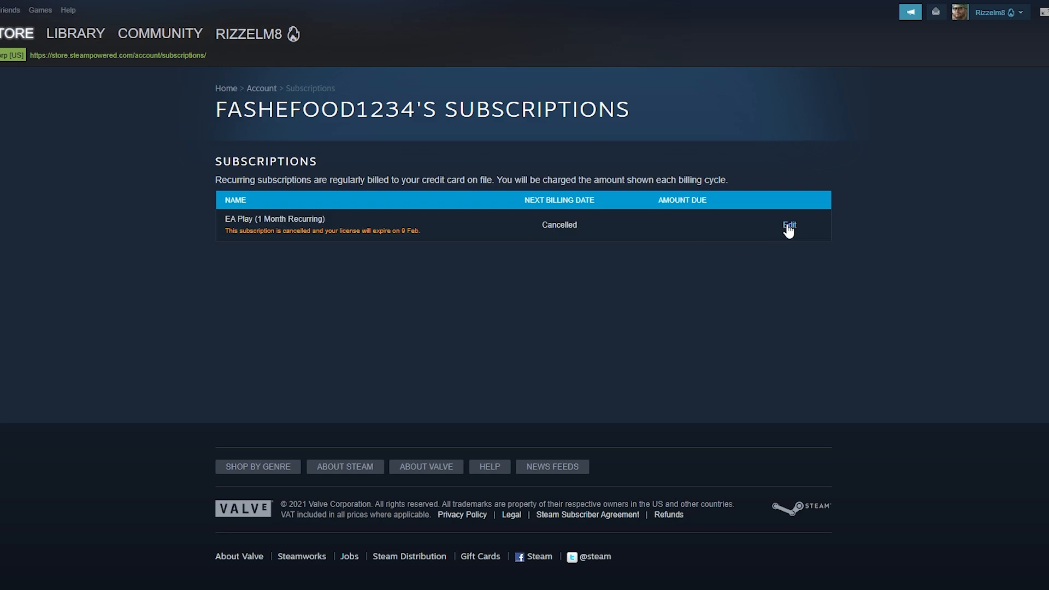
# Reinstate EA Play on the one-month £3.99 recurring plan, billing from 9 Feb
pyautogui.click(789, 224)
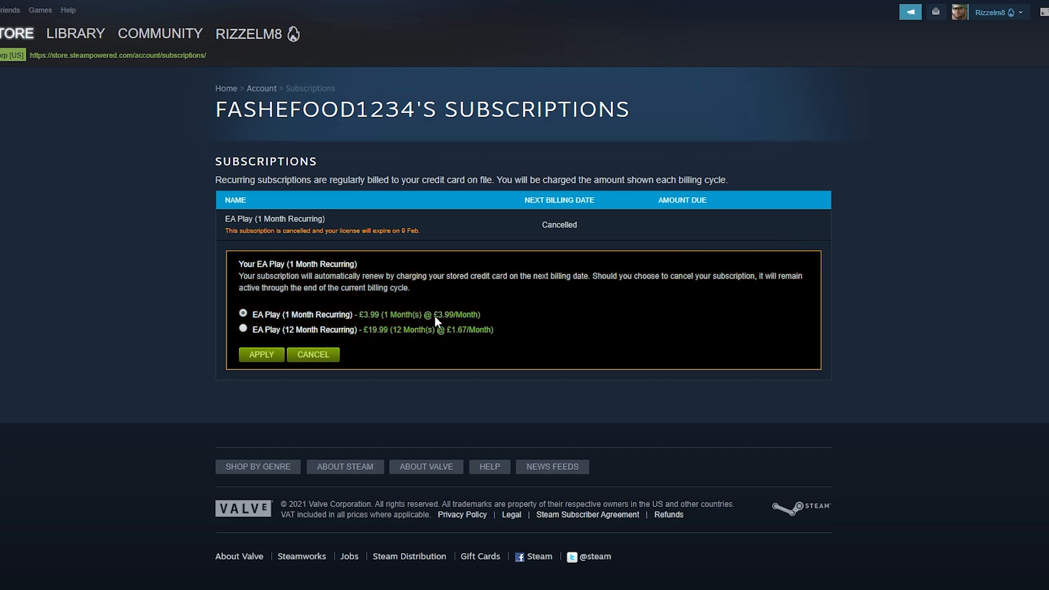
pyautogui.moveTo(325, 322)
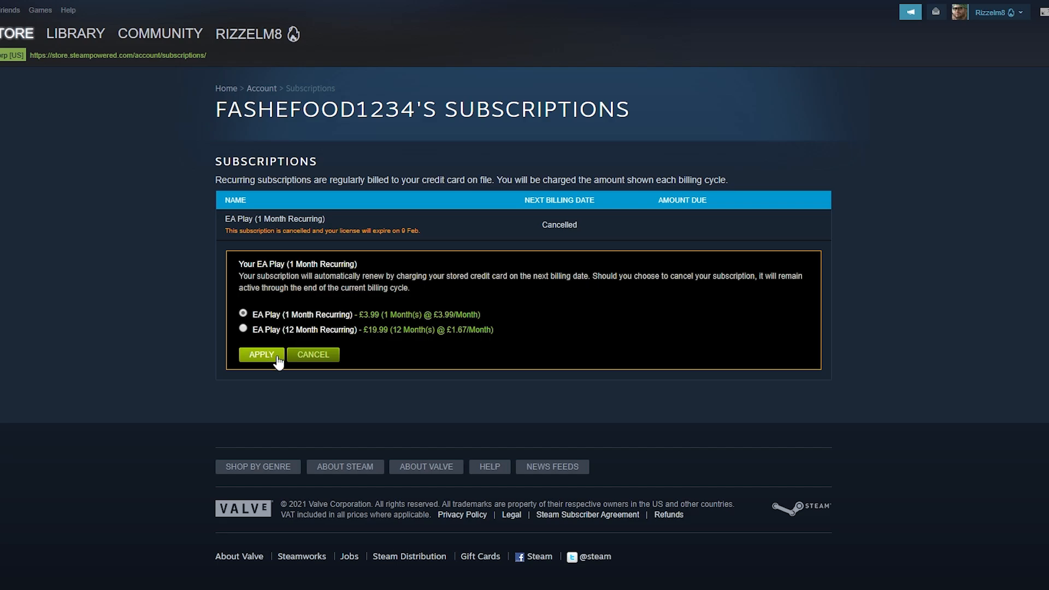
pyautogui.click(261, 355)
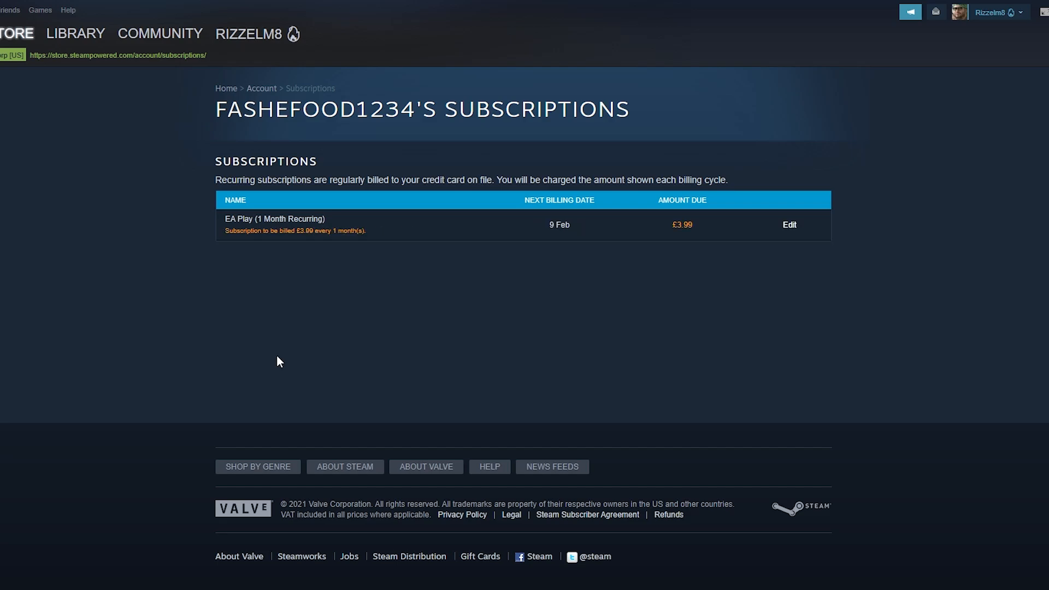